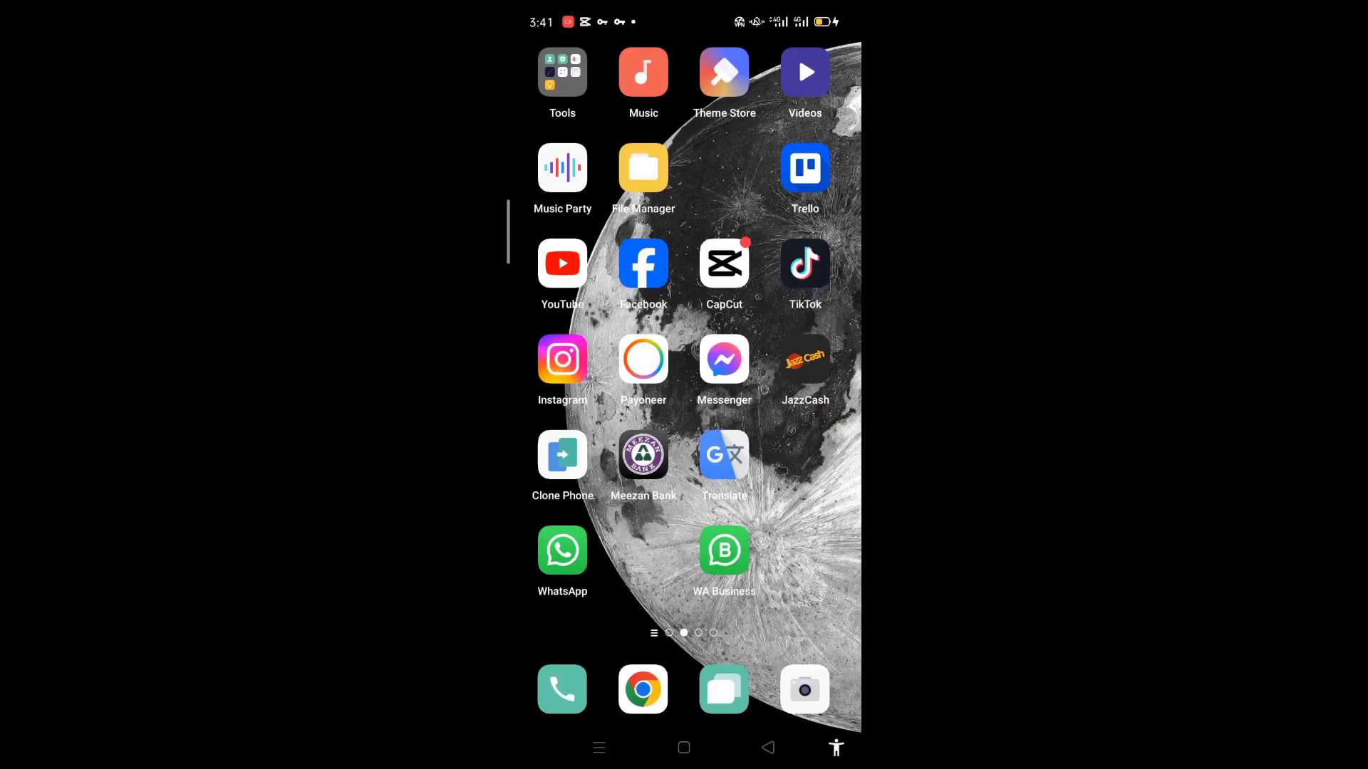
Step: Swipe to the next home screen page and launch Telegram
scroll(left, 3)
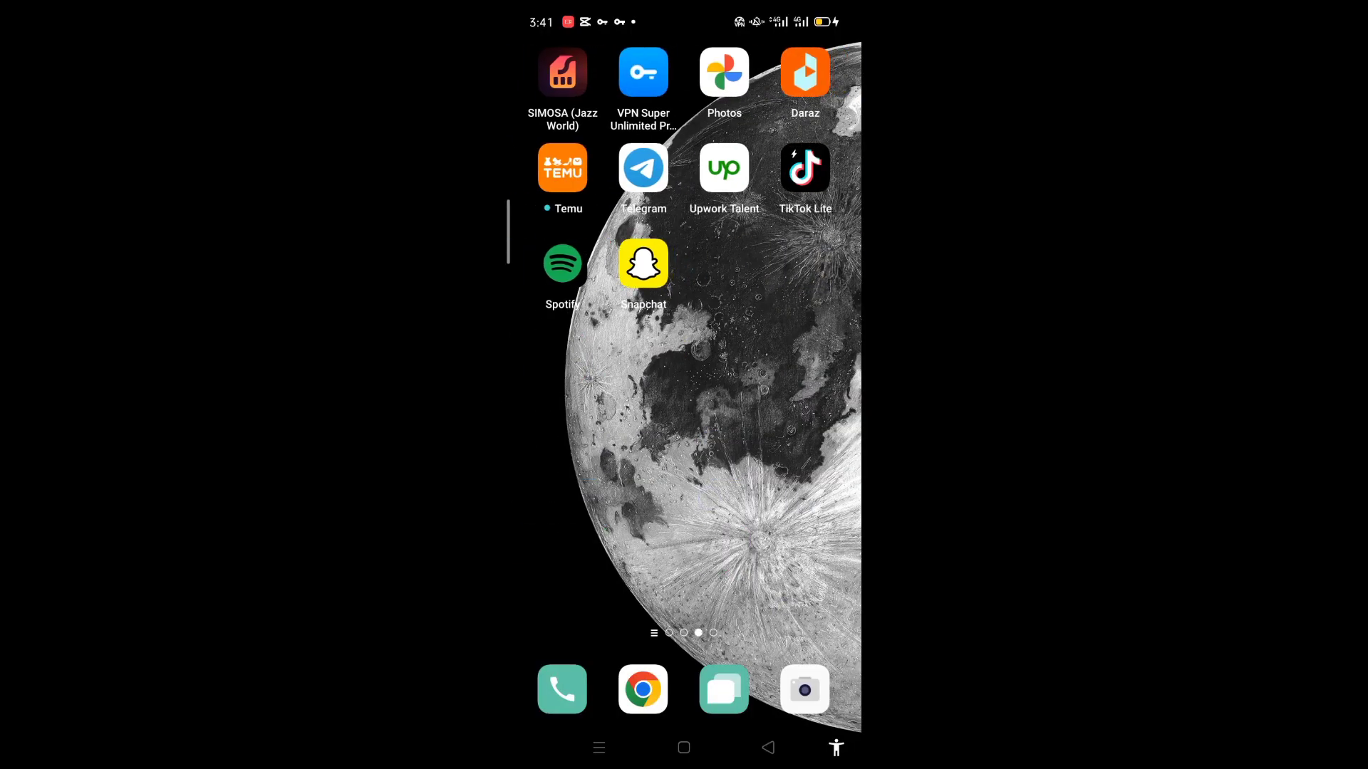
click(643, 167)
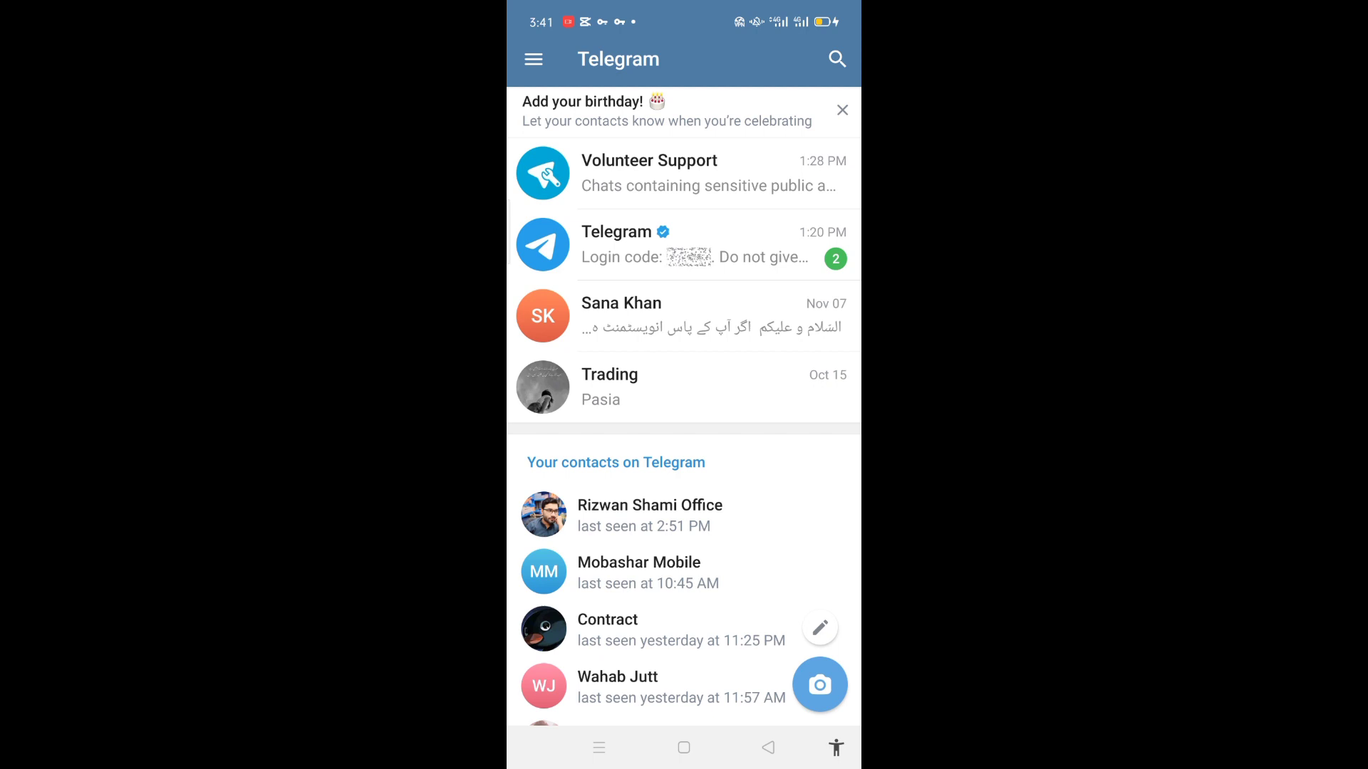
Step: Open the Trading chat from the chat list
click(683, 386)
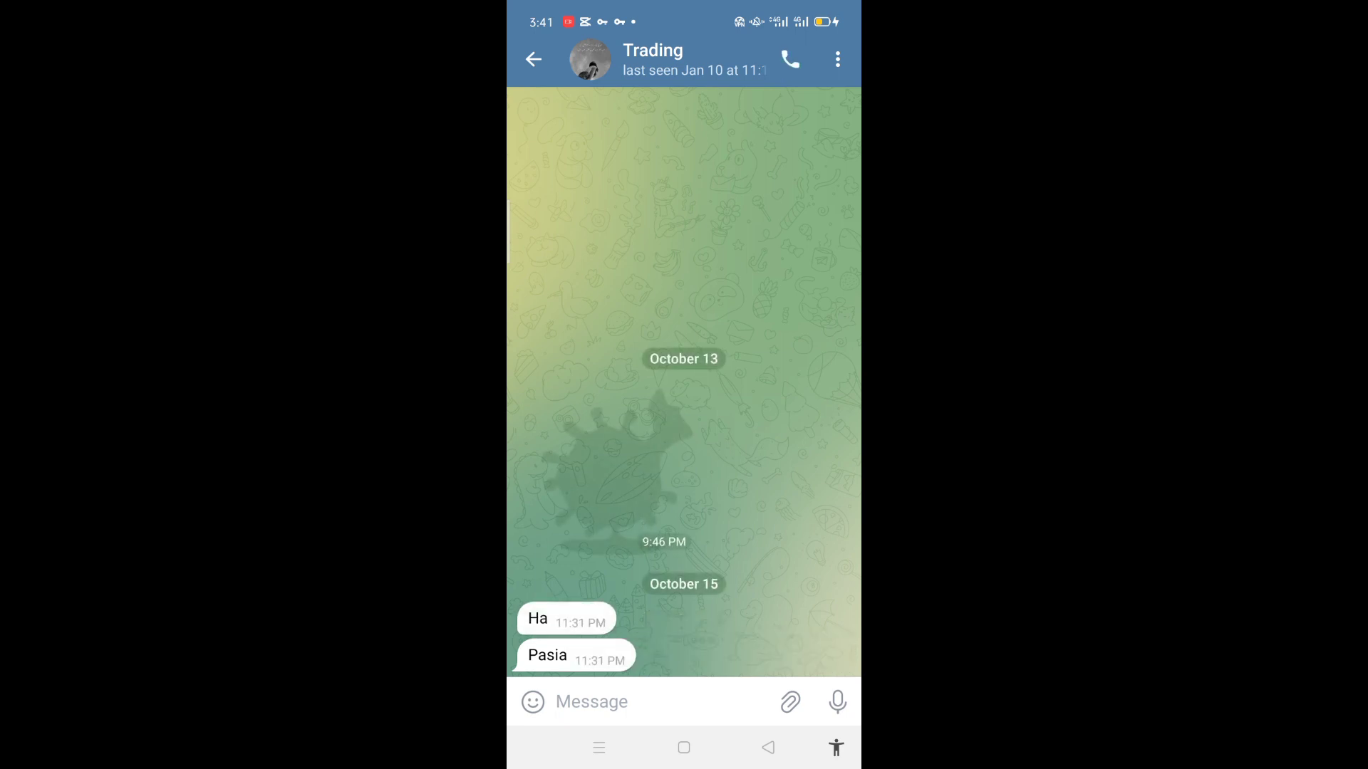
Step: Show the Trading chat's overflow options menu
click(835, 58)
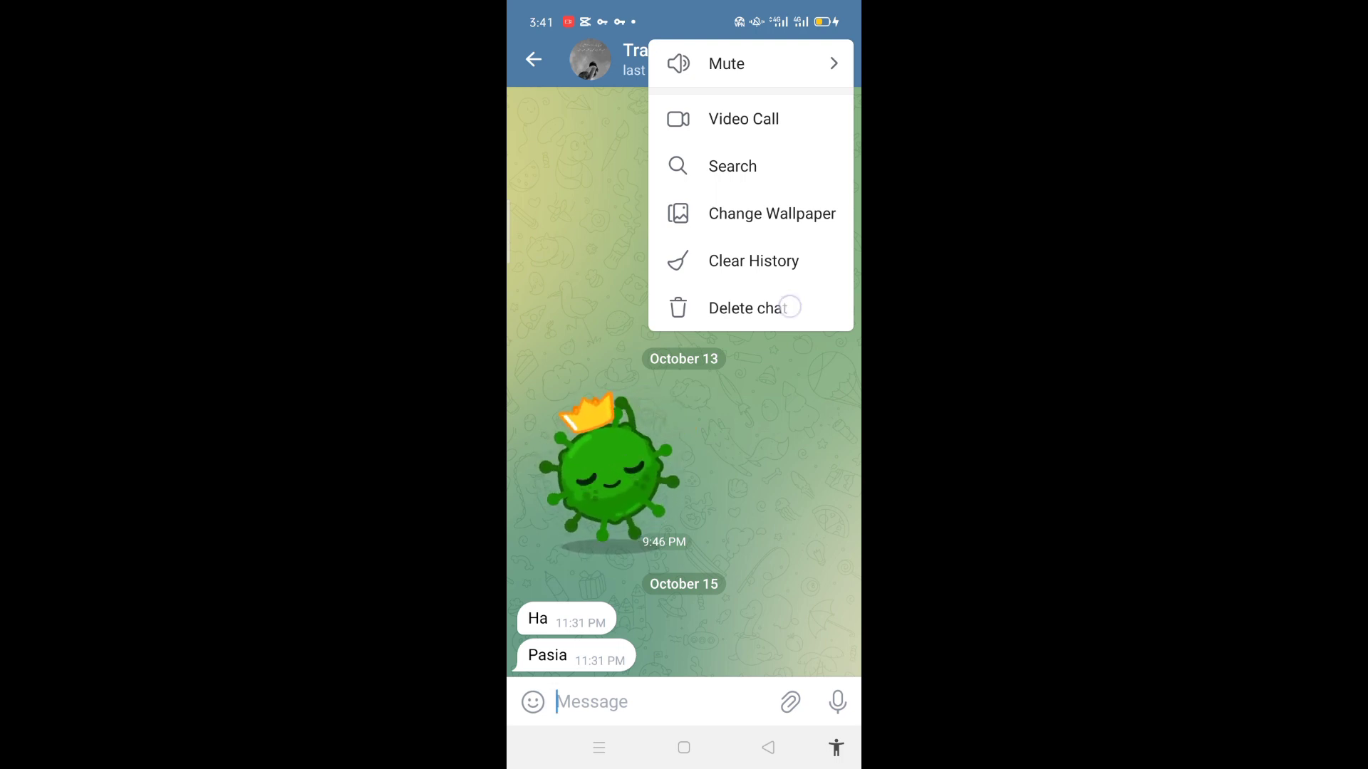
Step: Choose 'Delete chat' to bring up the deletion confirmation
click(749, 308)
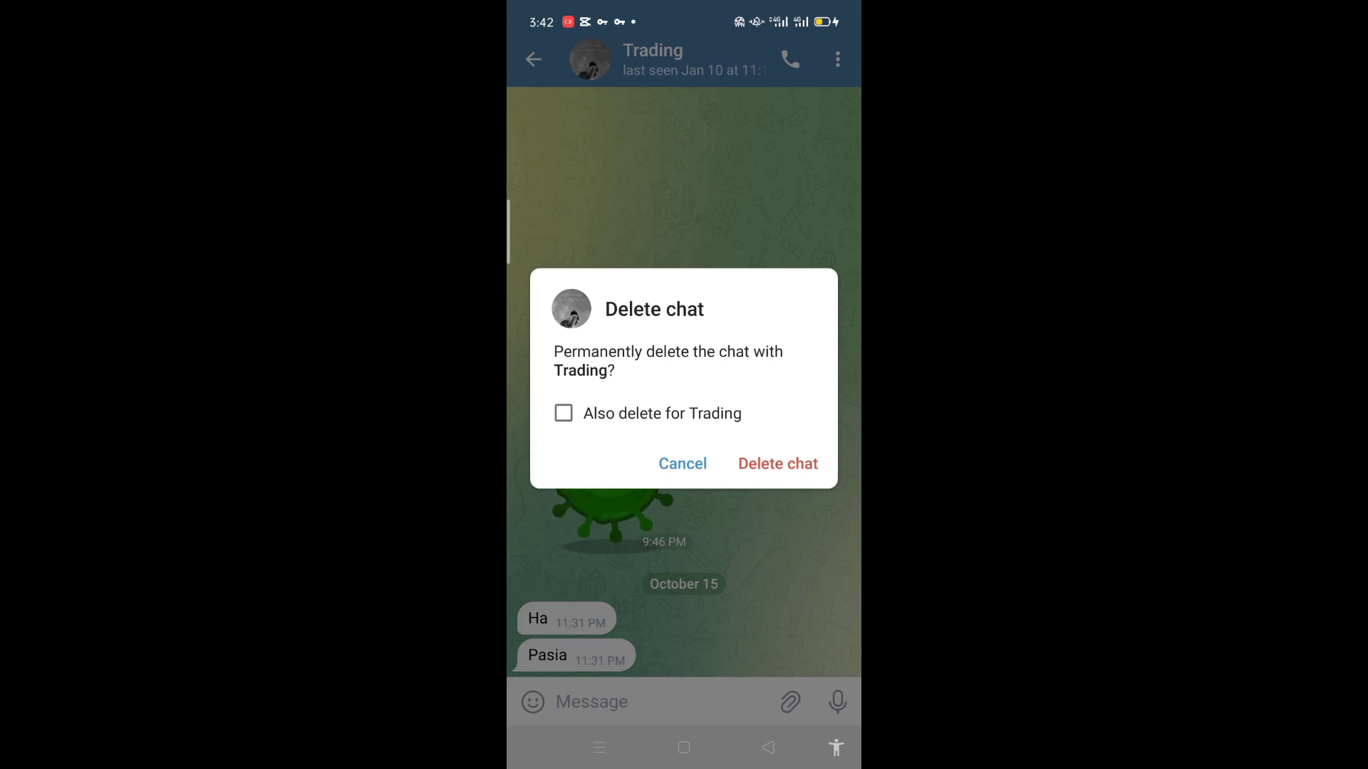
Step: Delete the Trading chat with 'Also delete for Trading' unticked, then go Home
click(563, 412)
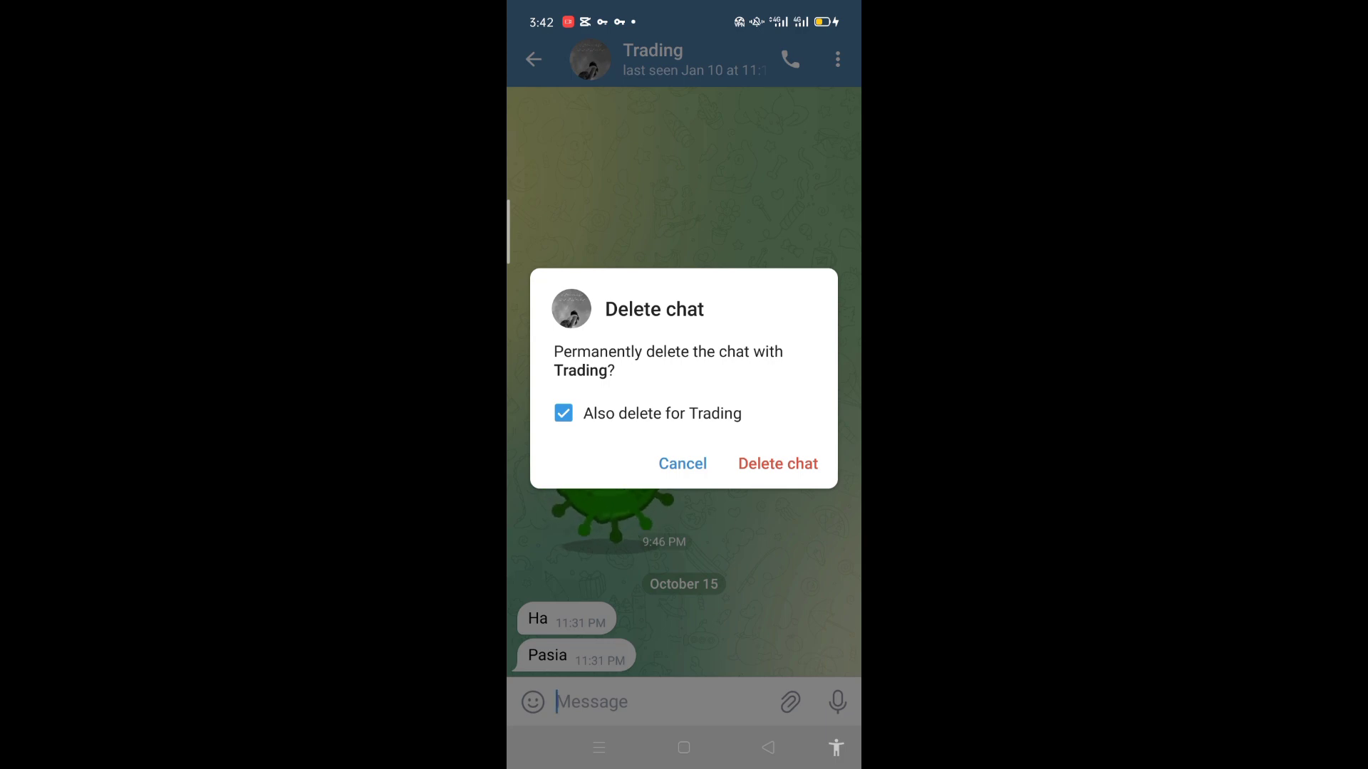
click(564, 413)
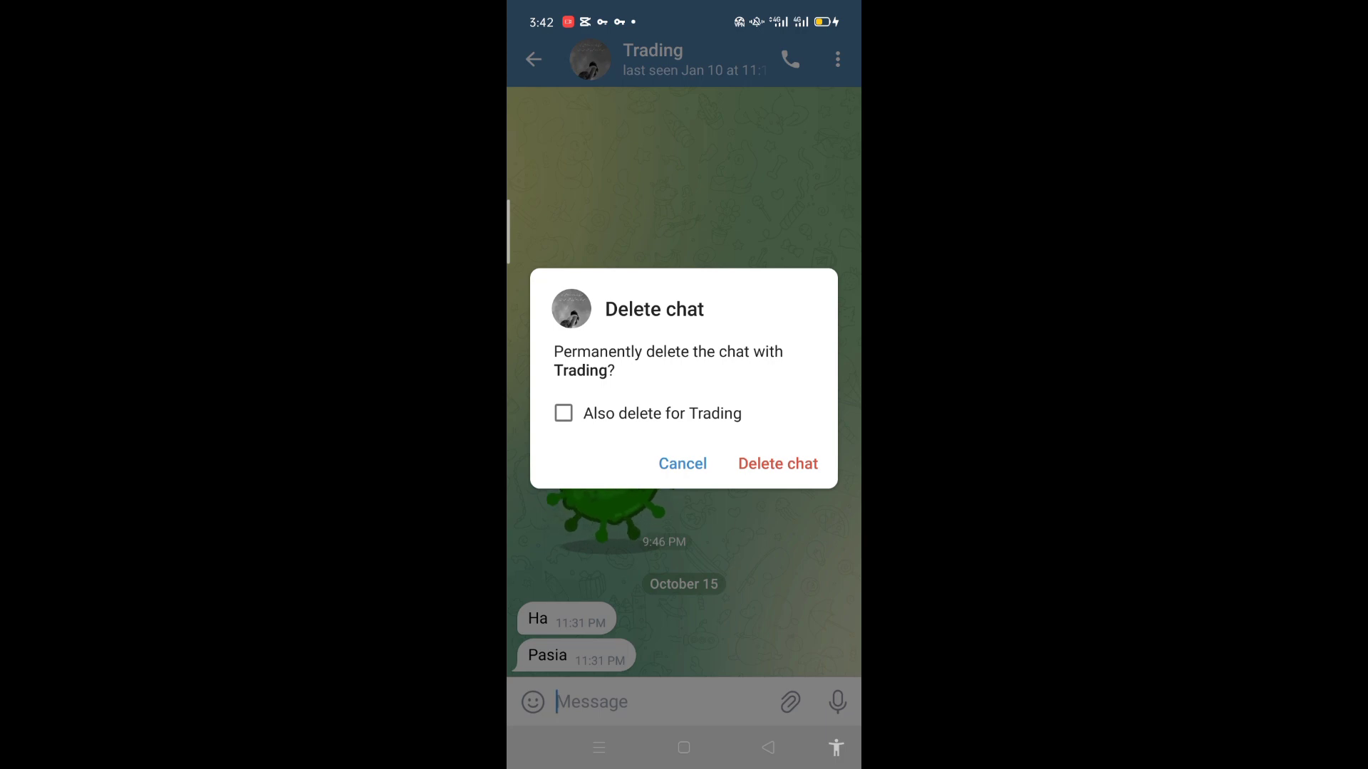
click(776, 463)
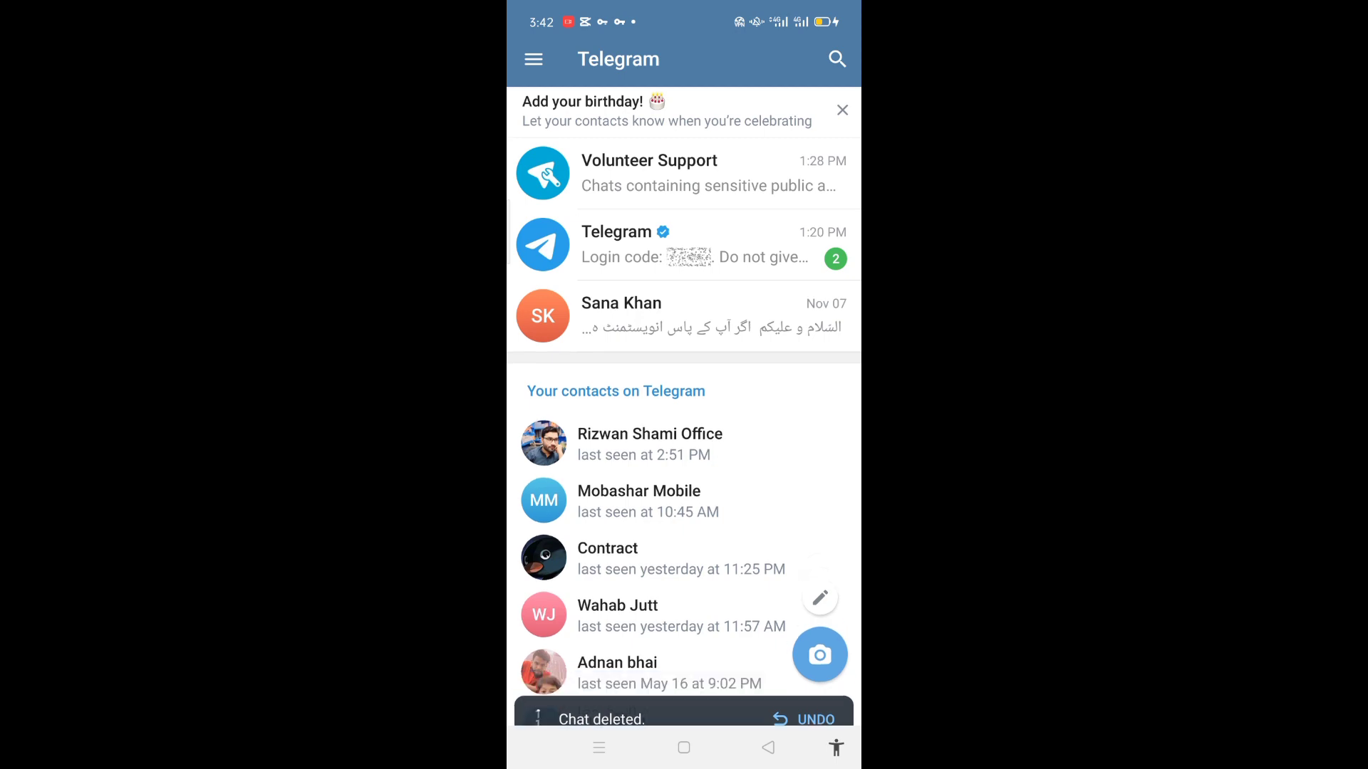
click(684, 747)
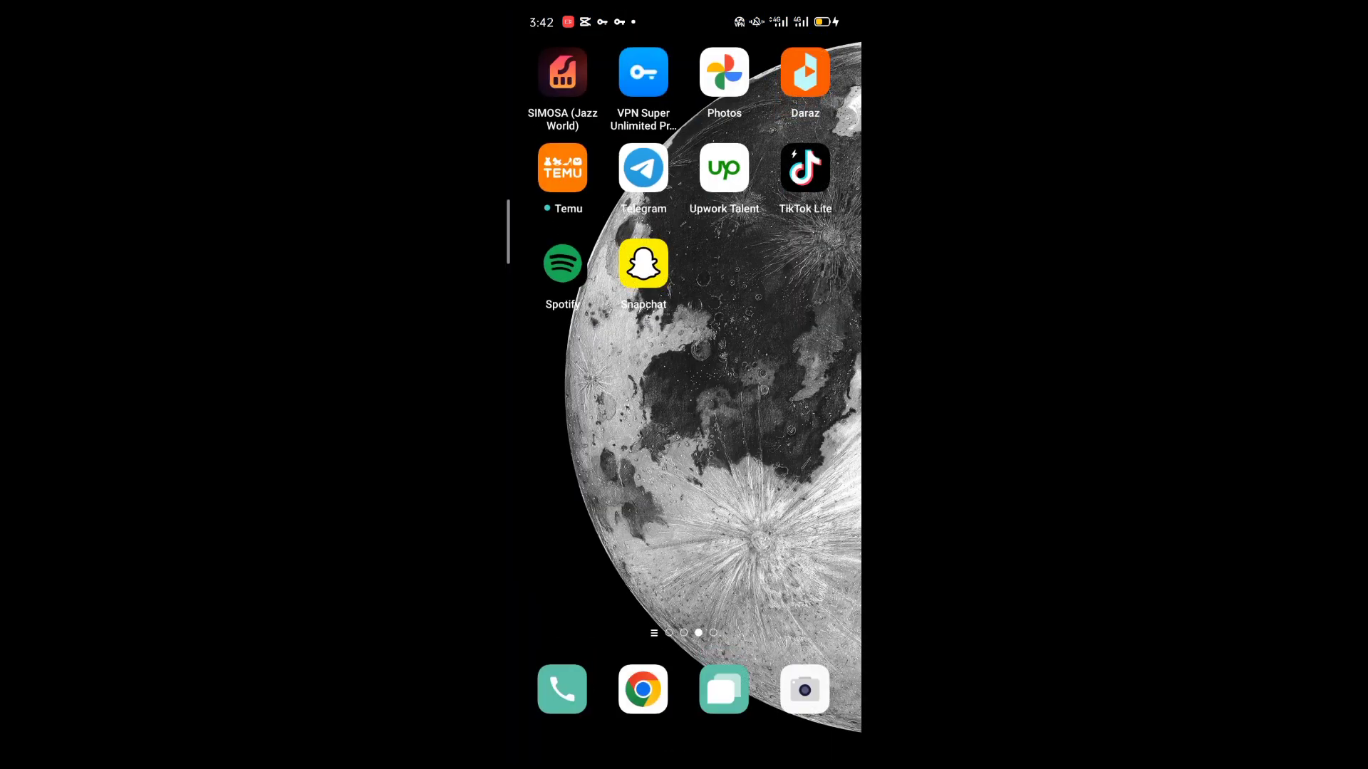